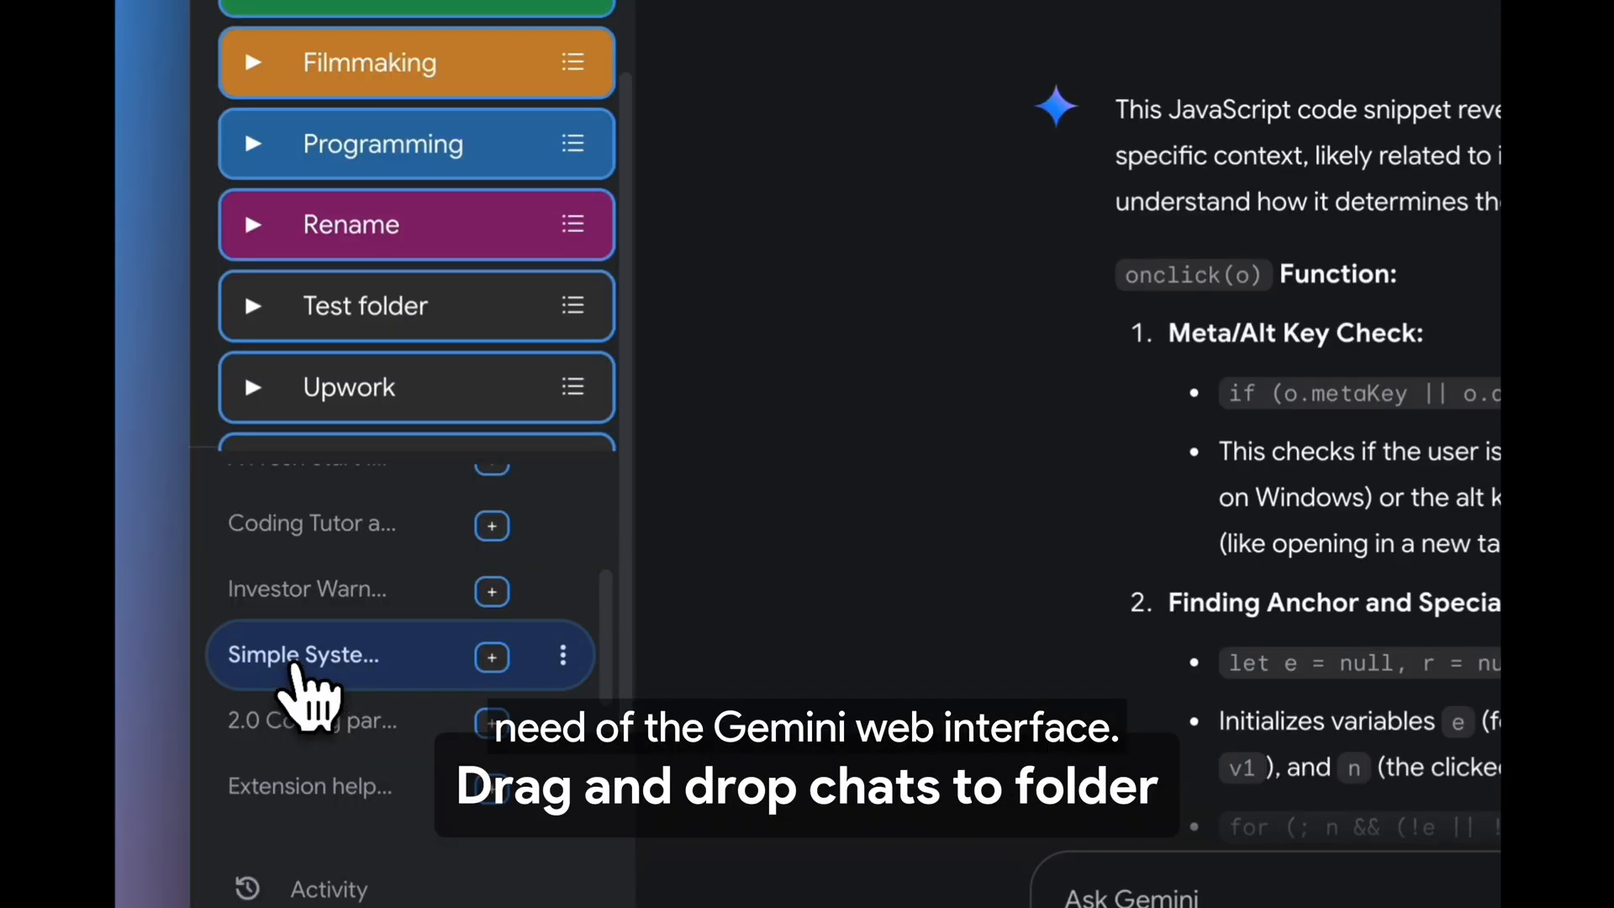
- Drag a recent chat from the Gemini sidebar onto a Fast Folders folder to file it
drag(305, 656, 417, 435)
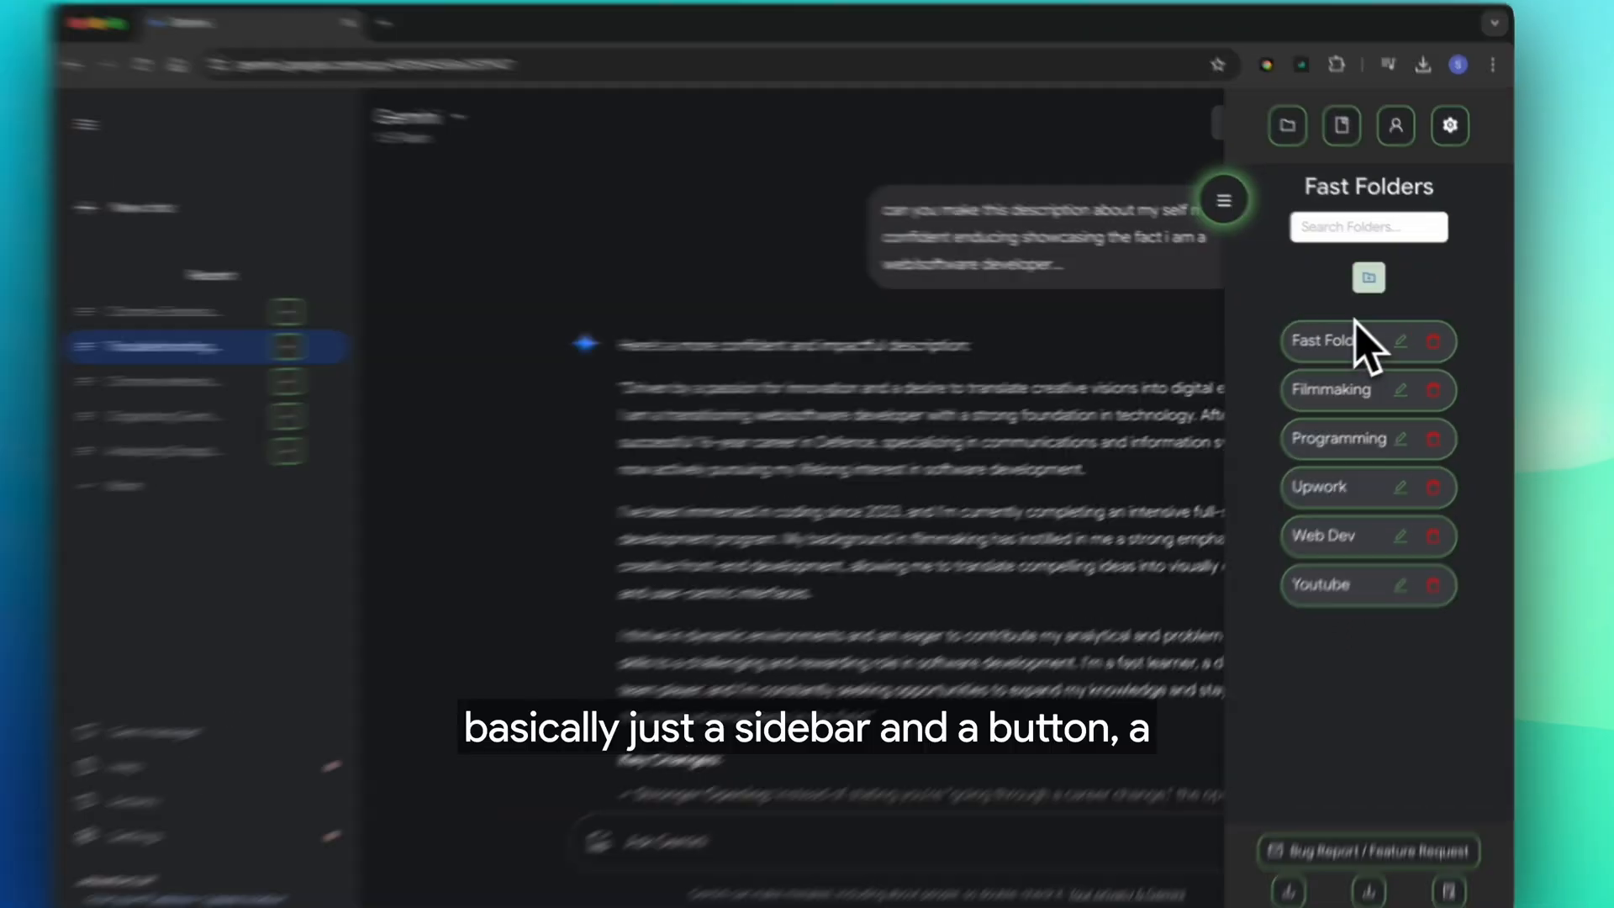
- Start a new folder via the green add button, bringing up the empty Add New Folder prompt
click(1369, 278)
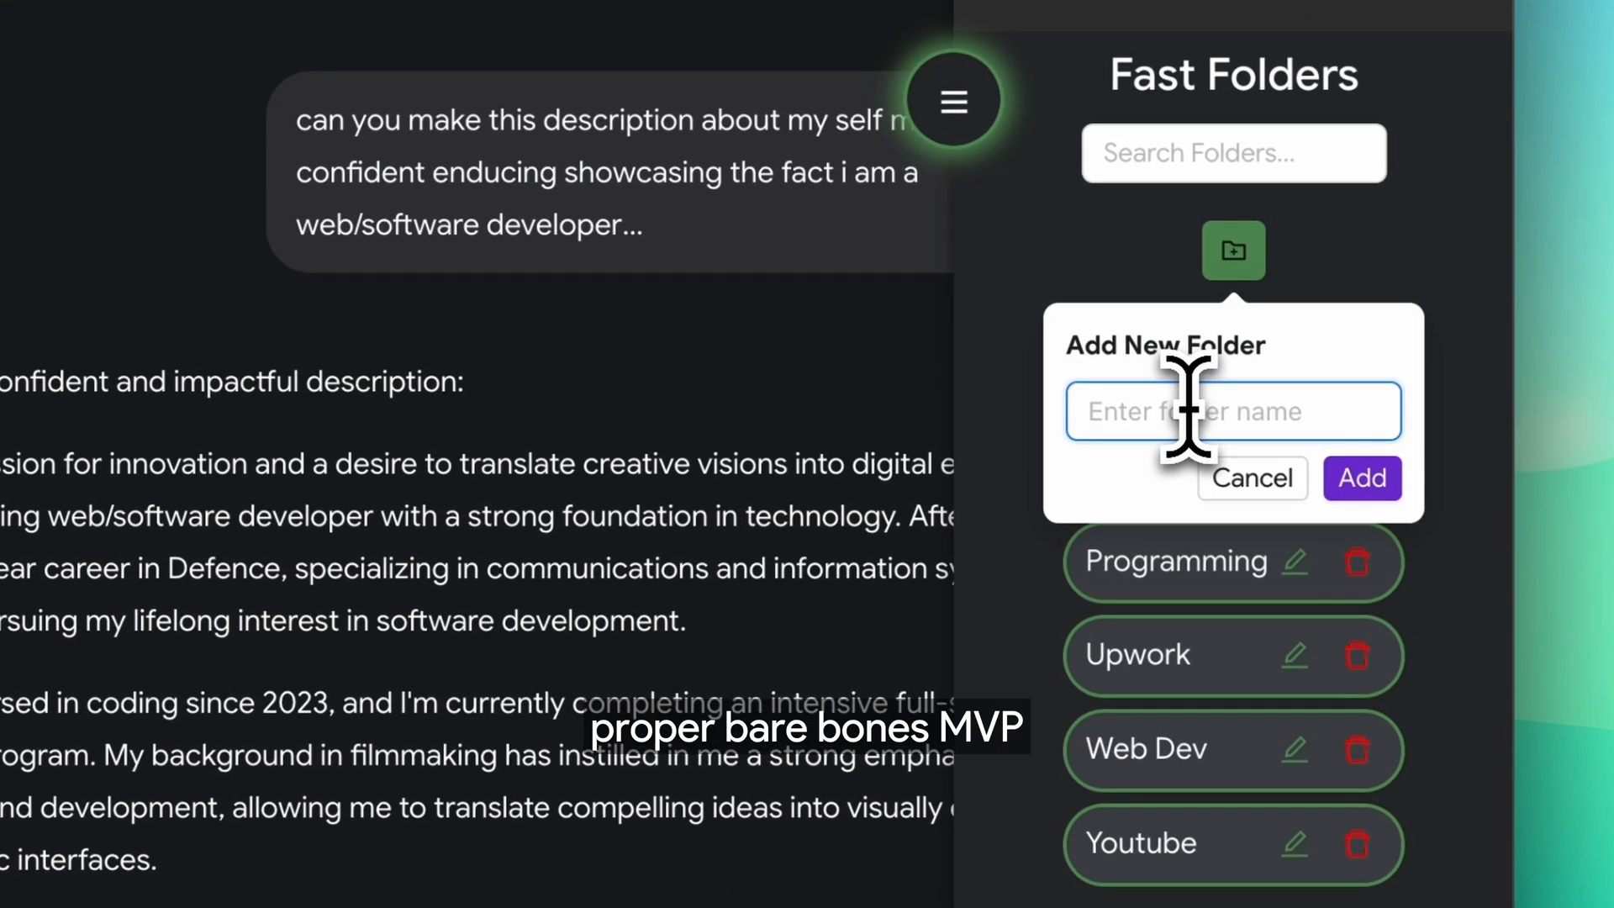